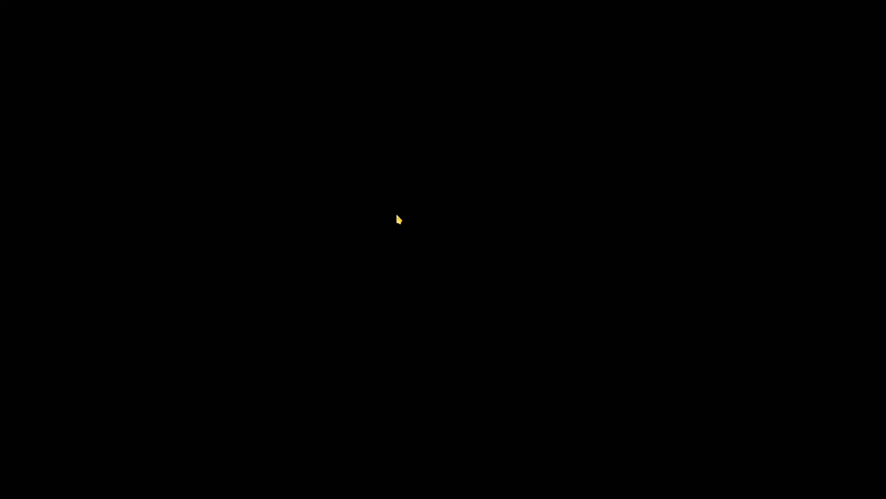
{"action": "mouse_move", "coordinate": [621, 416]}
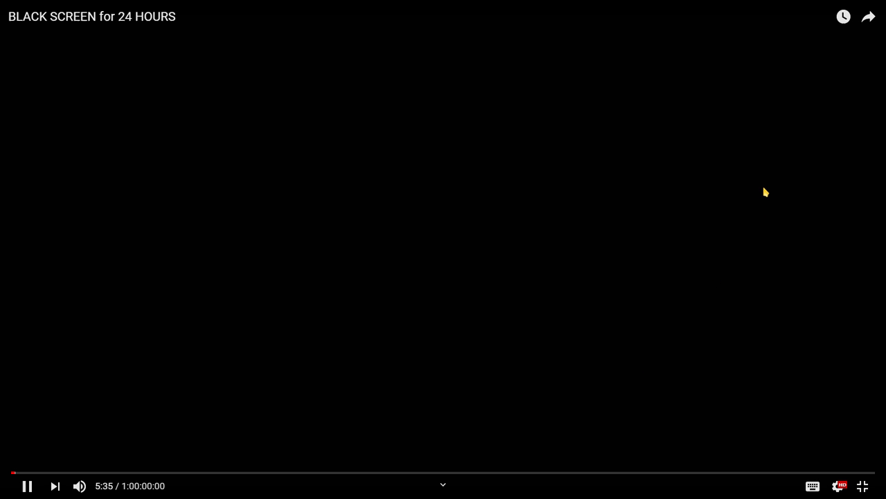
{"action": "mouse_move", "coordinate": [840, 122]}
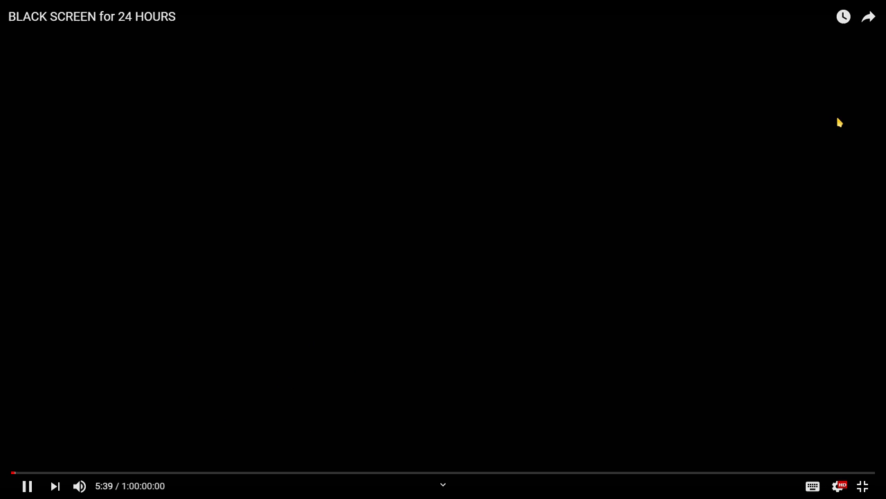